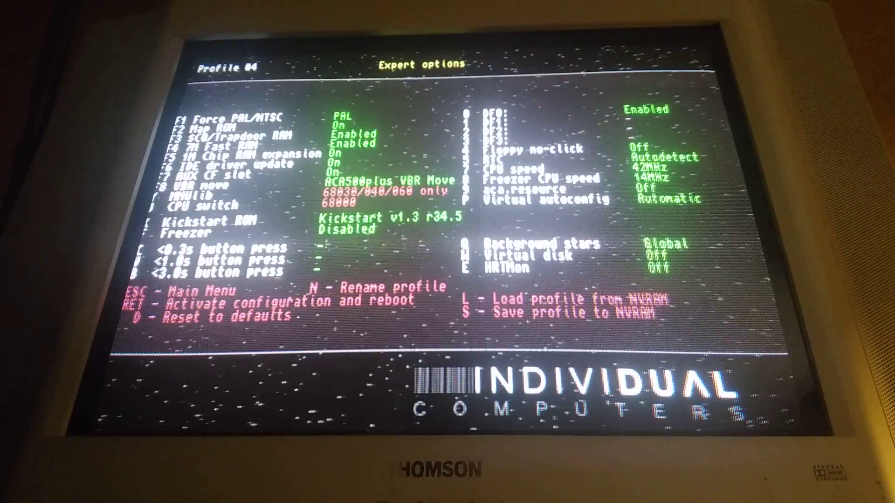
Activate the expert profile in the ACA500plus boot menu and reboot into Kickstart 1.3.
{"action": "key", "text": "Return"}
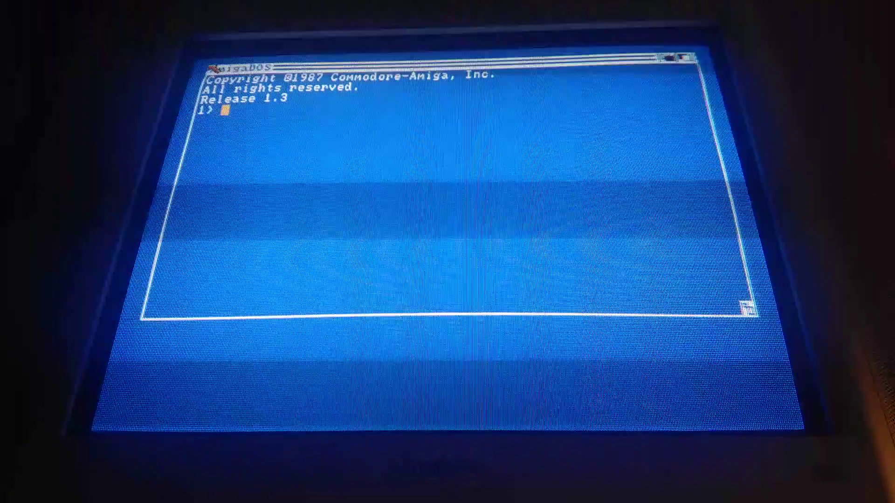
Run 'df0:c/copy df0: cfaux: ALL' to copy the whole floppy to the CF card.
{"action": "type", "text": "df0:c/copy df0: cfaux: A"}
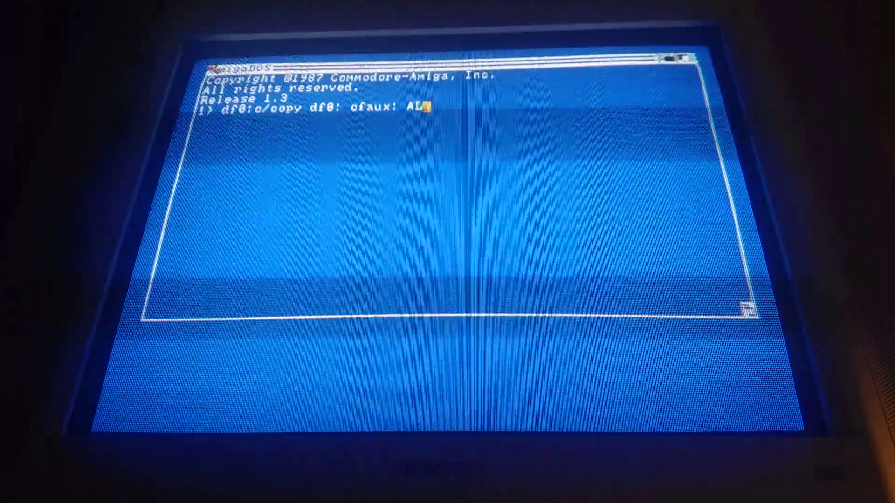
{"action": "type", "text": "L"}
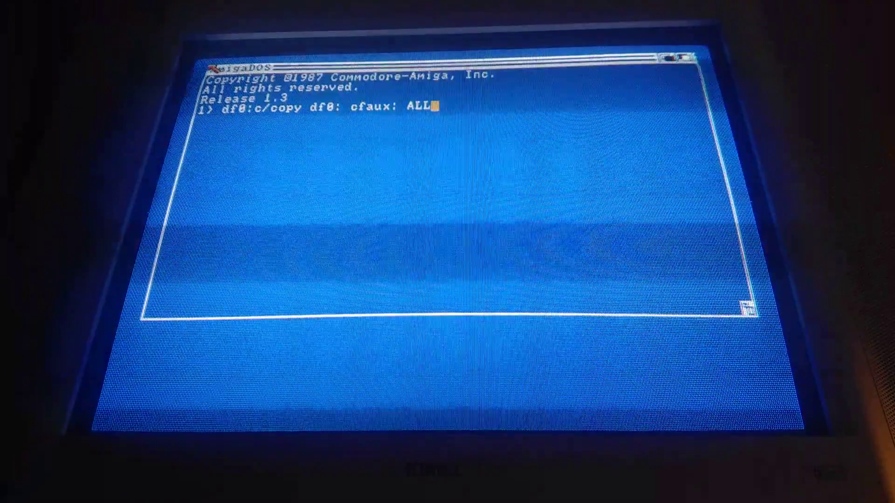
{"action": "key", "text": "Return"}
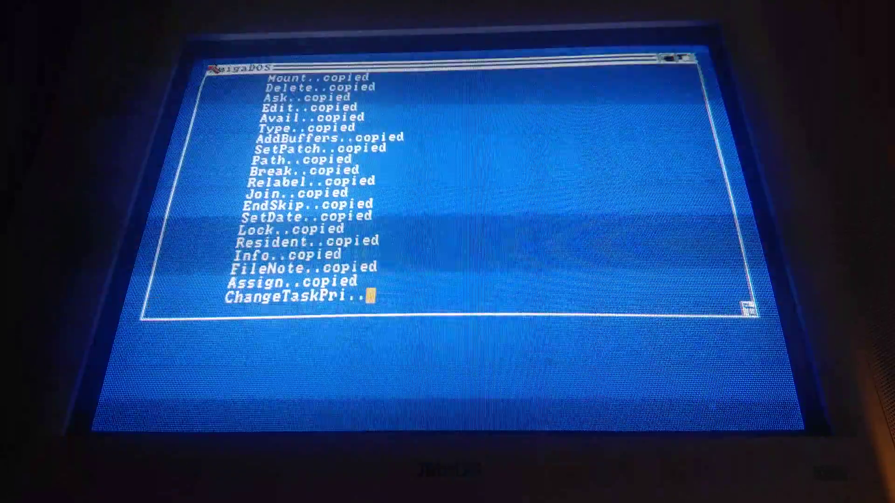
Scroll the CLI output until the copy finishes with Expansion and boing.samples.
{"action": "scroll", "scroll_direction": "down", "scroll_amount": 3}
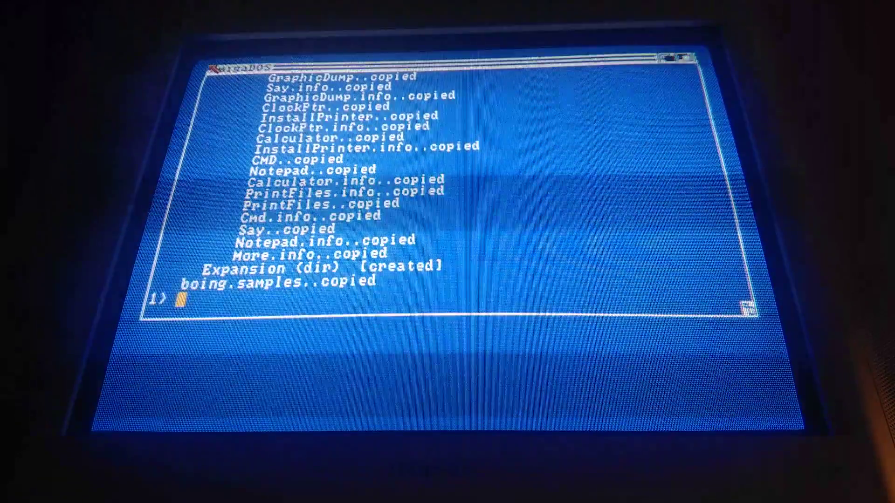
Enter 'cfaux:c/copy df0: cfaux: ALL' to copy the second floppy onto the CF card.
{"action": "type", "text": "cfaux:c/"}
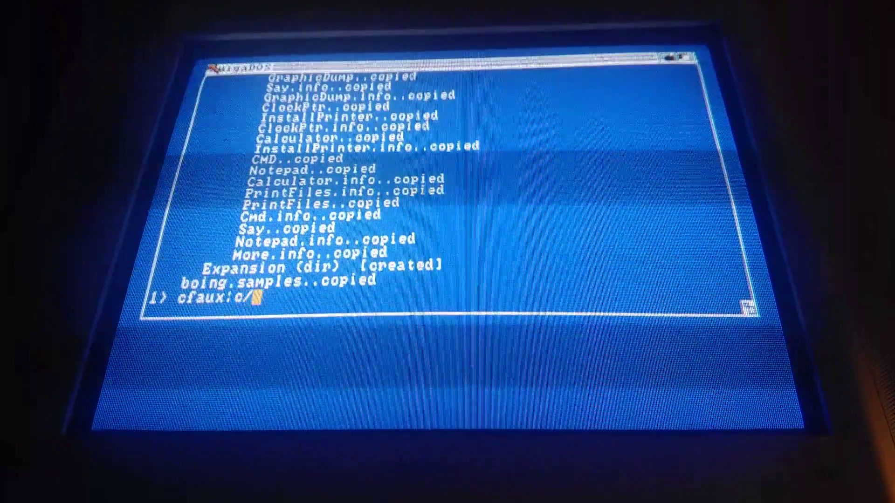
{"action": "type", "text": "copy df0: cf"}
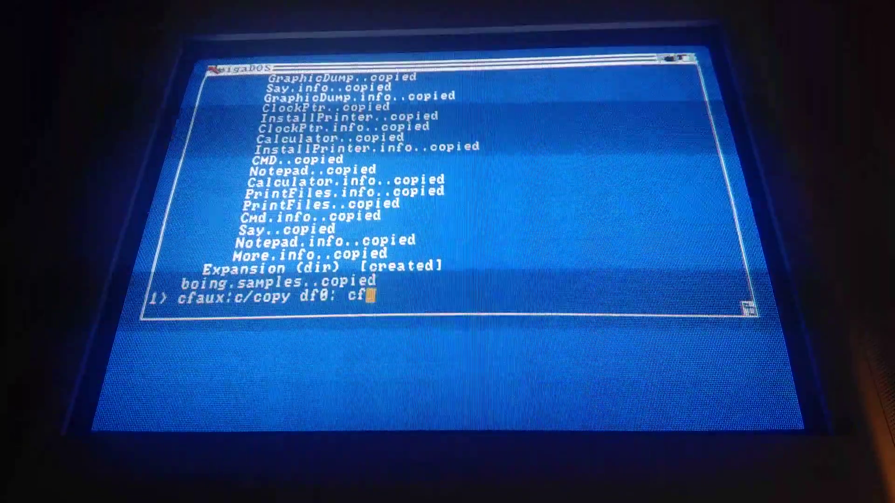
{"action": "type", "text": "aux:"}
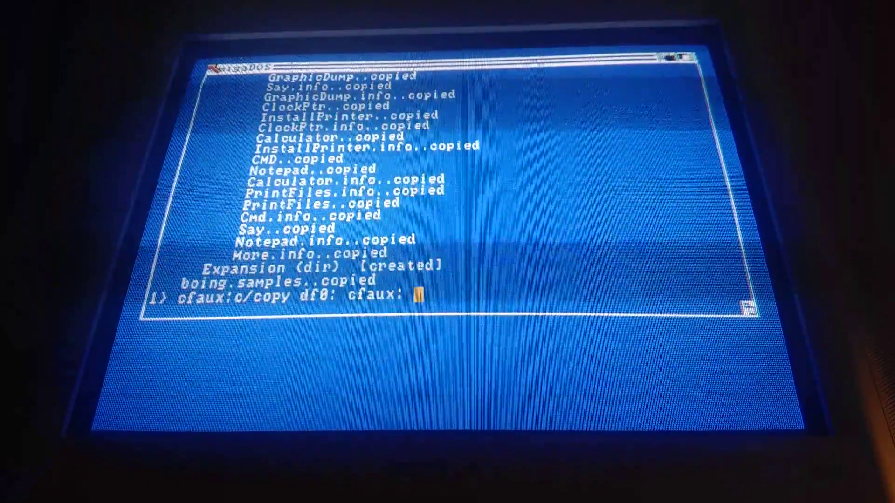
{"action": "type", "text": "ALL"}
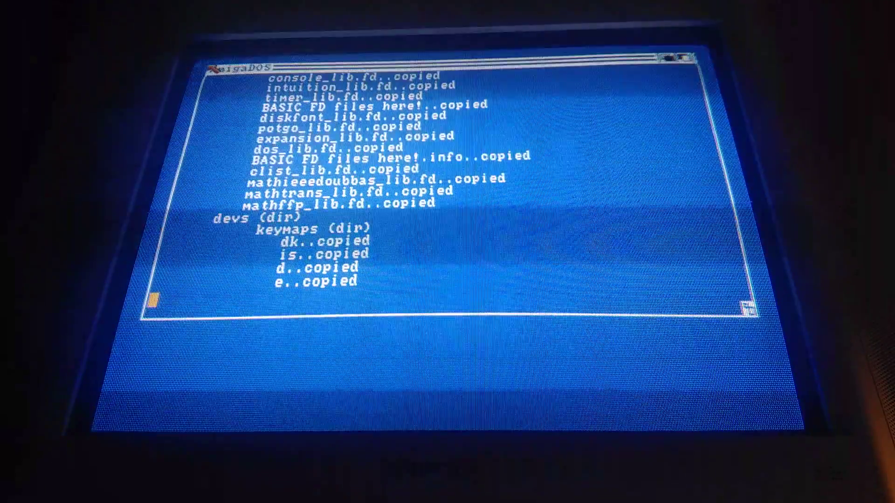
Scroll through the Workbench copy listing as font directories and PCUtil are created.
{"action": "scroll", "scroll_direction": "down", "scroll_amount": 3}
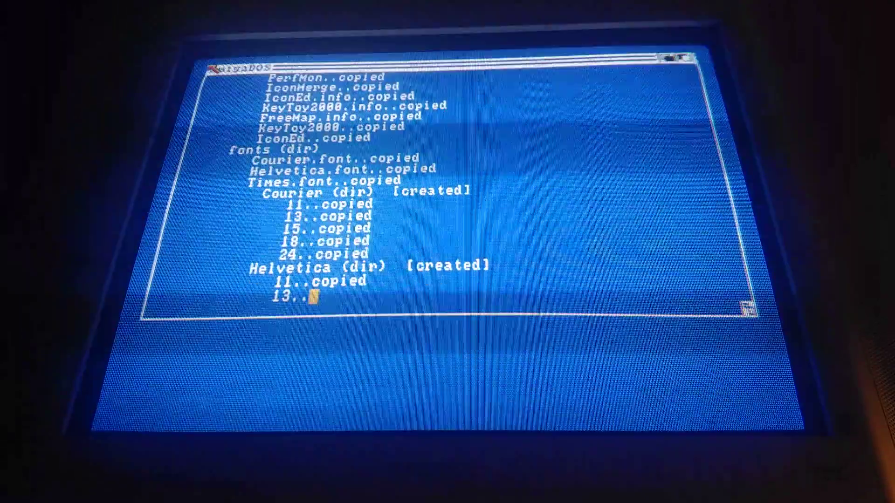
{"action": "scroll", "scroll_direction": "down", "scroll_amount": 3}
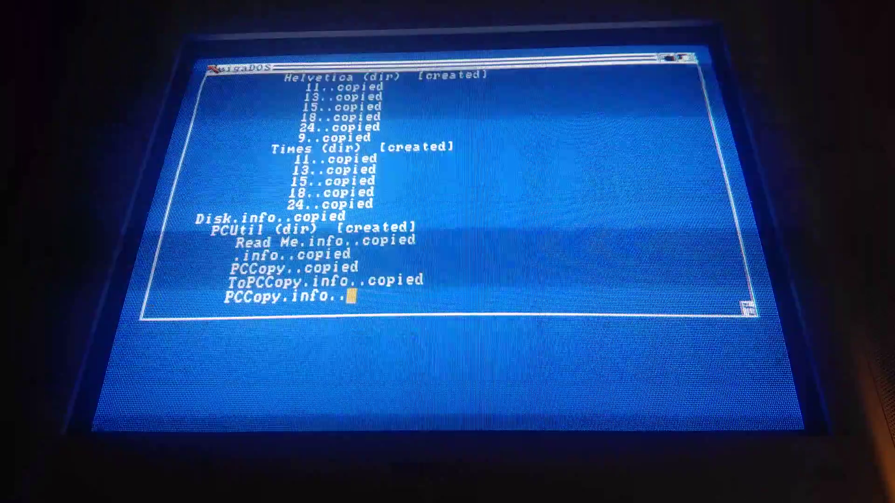
{"action": "scroll", "scroll_direction": "down", "scroll_amount": 3}
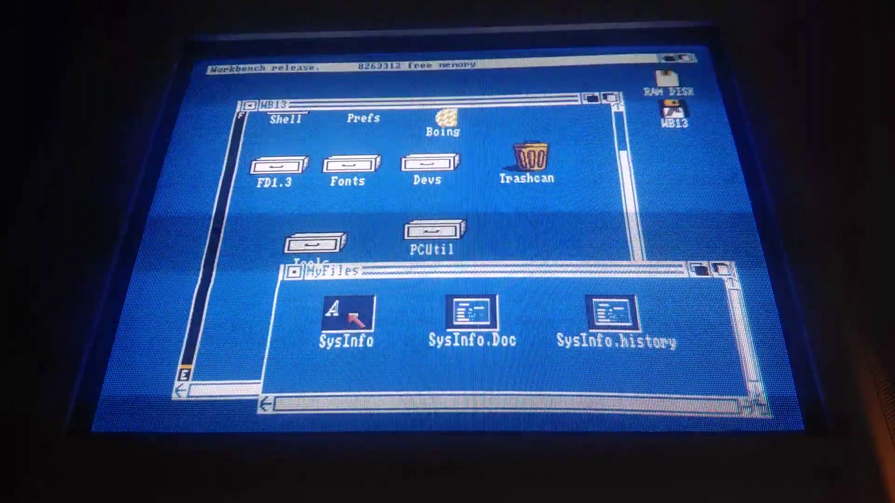
Launch SysInfo from the MyFiles drawer on the WB13 volume.
{"action": "double_click", "coordinate": [345, 306]}
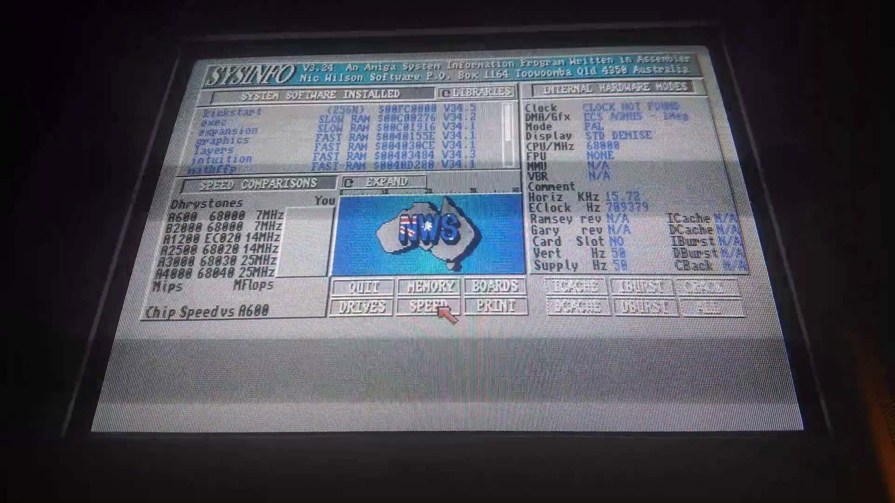
Run SysInfo's SPEED test (3385 Dhrystones, 2.91× A600), then open drive information.
{"action": "left_click", "coordinate": [433, 307]}
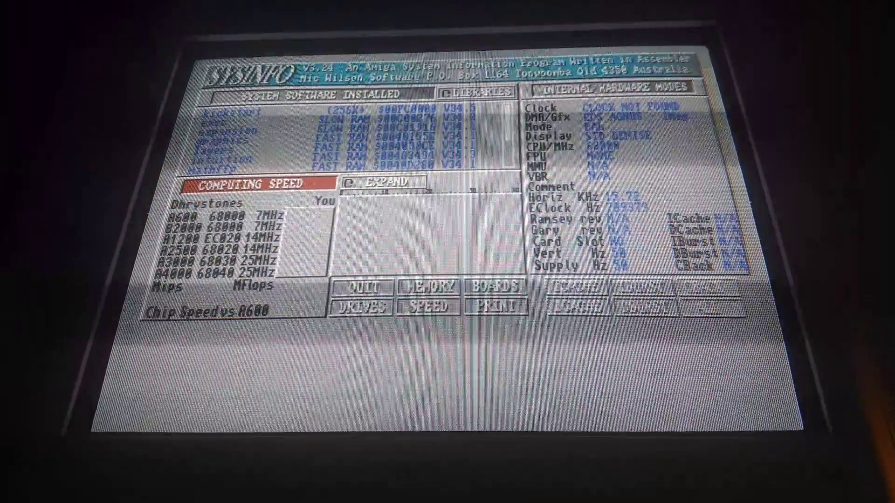
{"action": "left_click", "coordinate": [430, 307]}
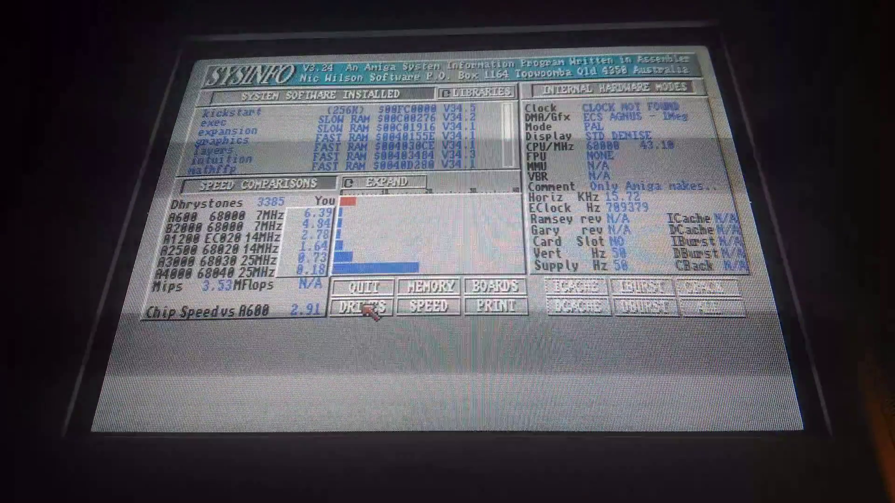
{"action": "left_click", "coordinate": [365, 306]}
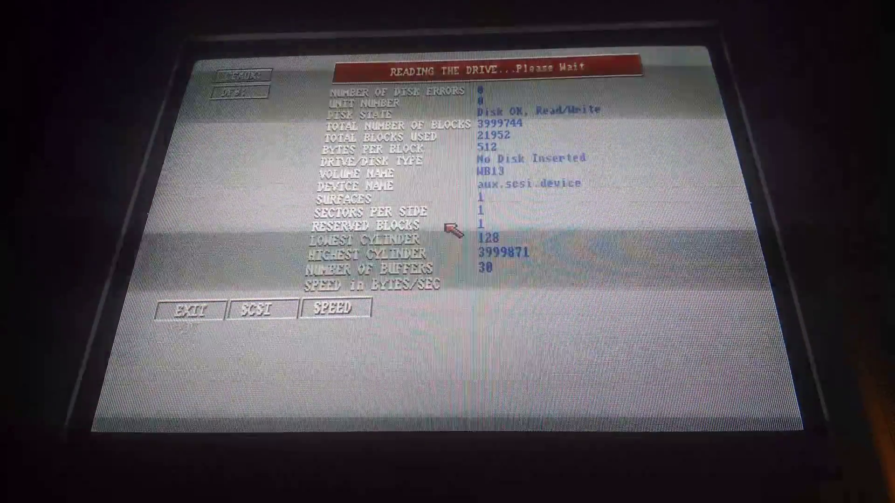
Measure WB13's read speed at 3,971,878 bytes/second, then exit SysInfo.
{"action": "left_click", "coordinate": [330, 310]}
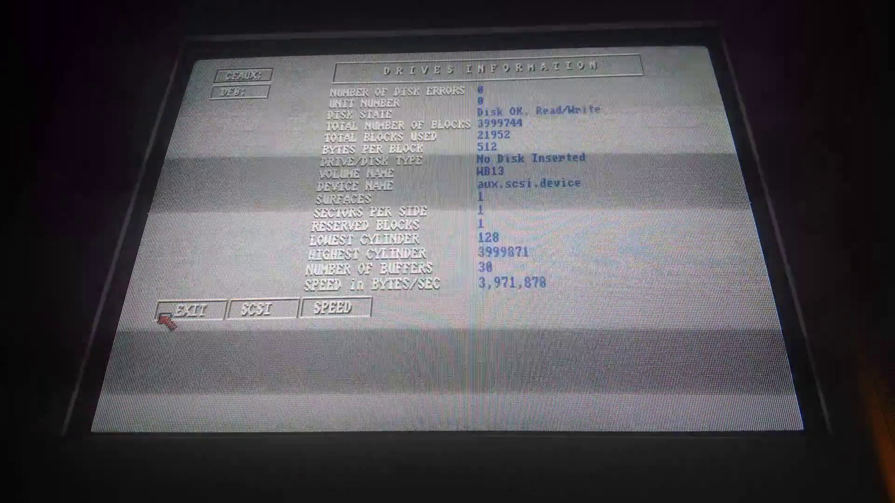
{"action": "left_click", "coordinate": [194, 311]}
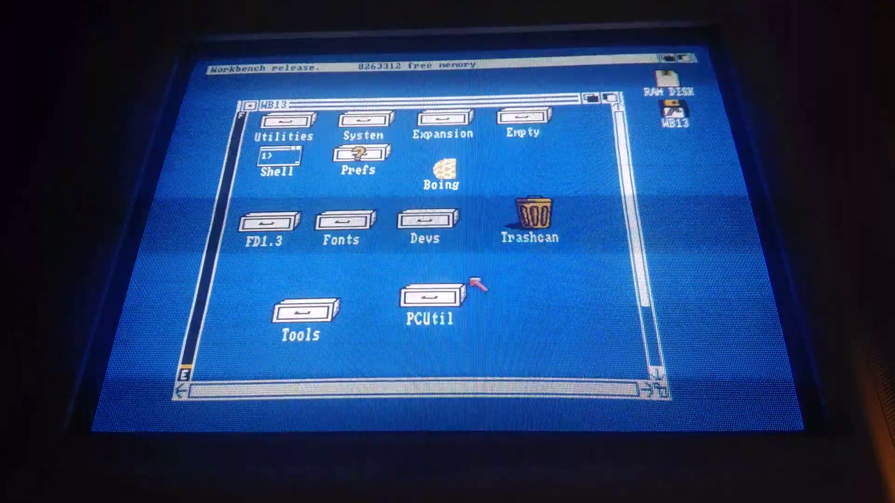
{"action": "mouse_move", "coordinate": [300, 265]}
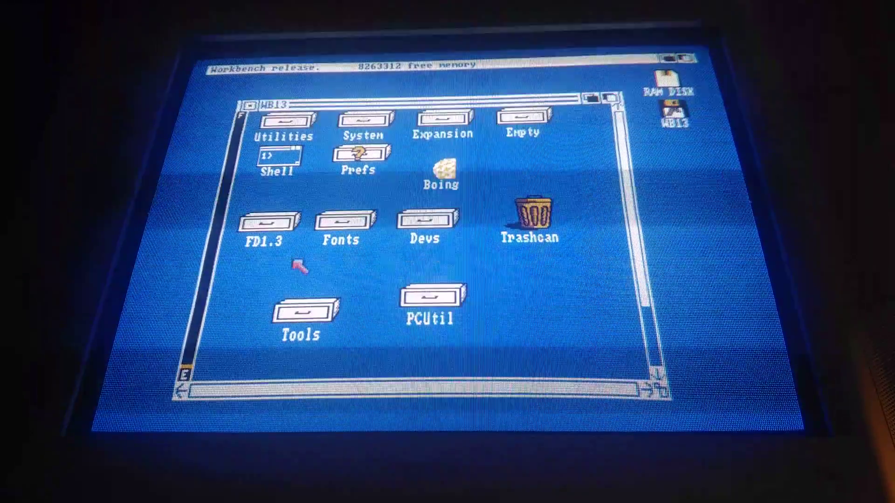
{"action": "mouse_move", "coordinate": [377, 288]}
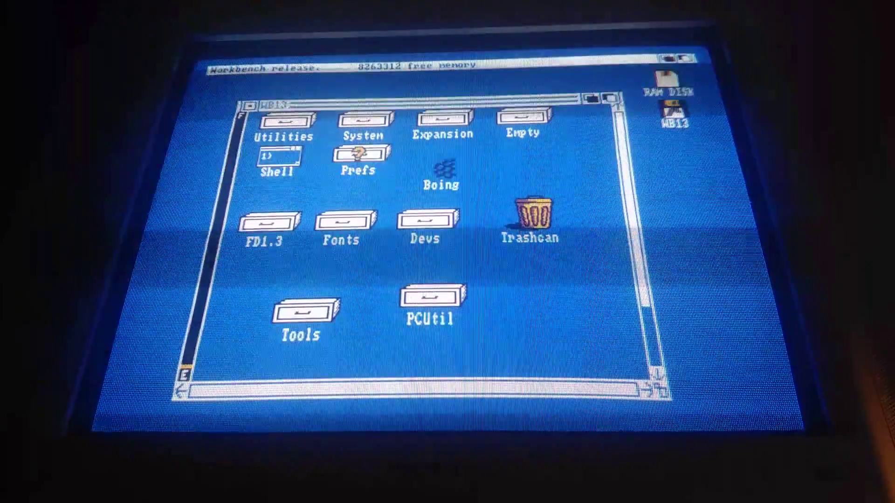
Launch the Boing demo from its icon in the WB13 window.
{"action": "double_click", "coordinate": [440, 173]}
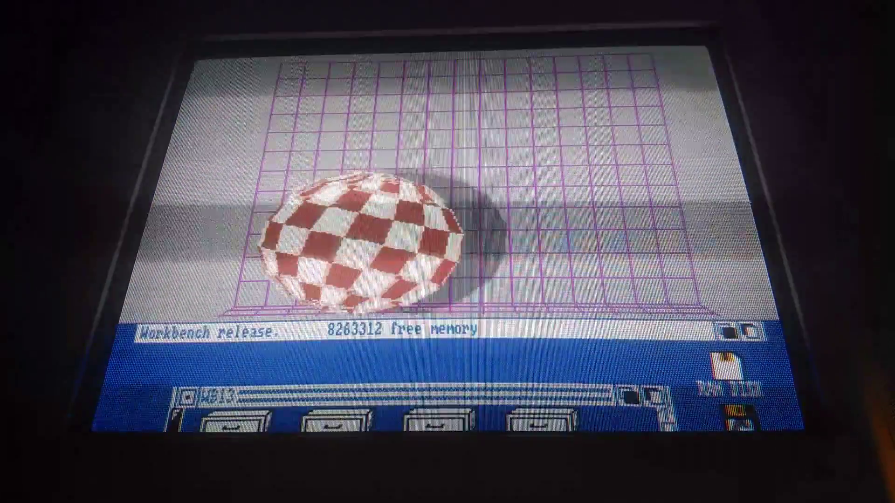